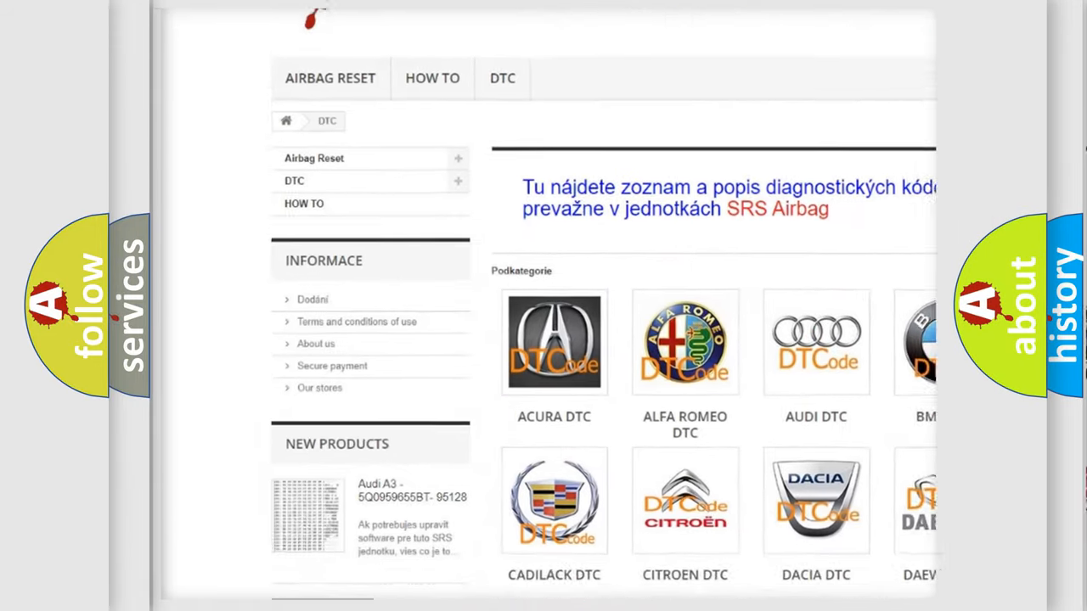
pyautogui.scroll(-3)
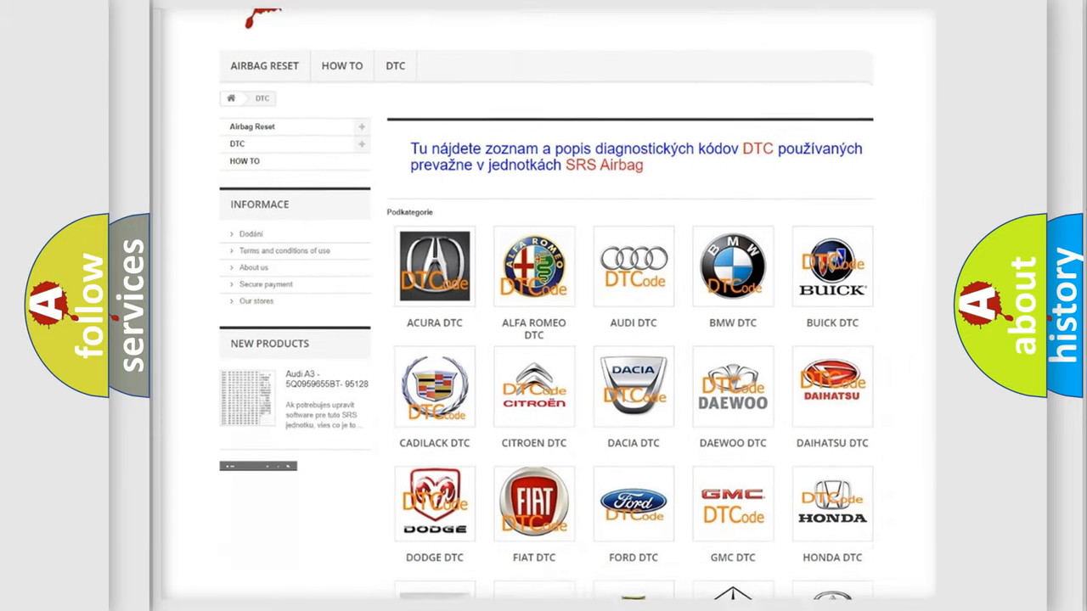
pyautogui.scroll(-3)
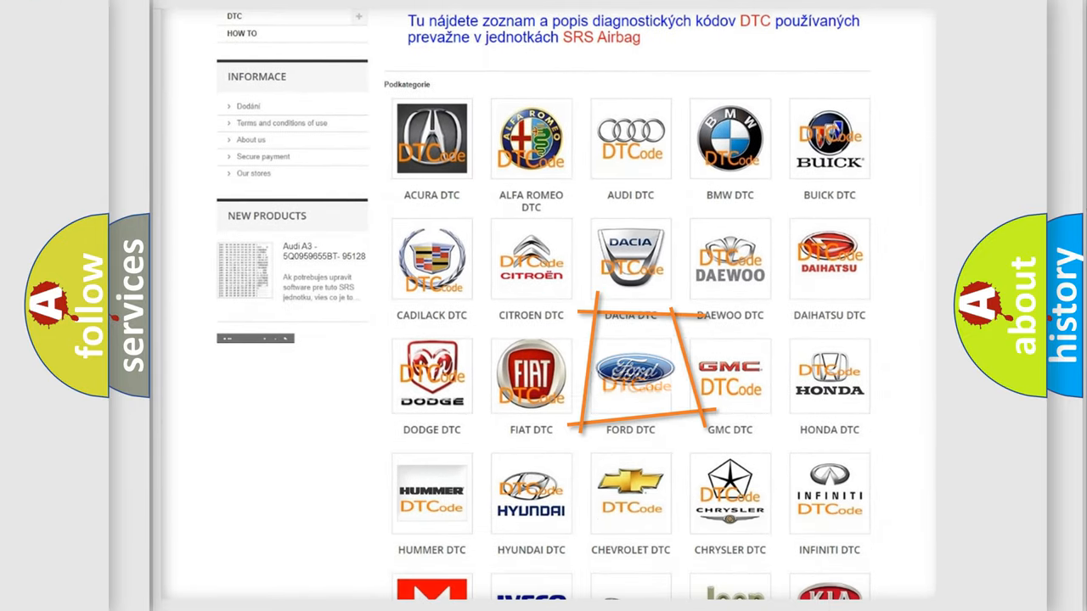